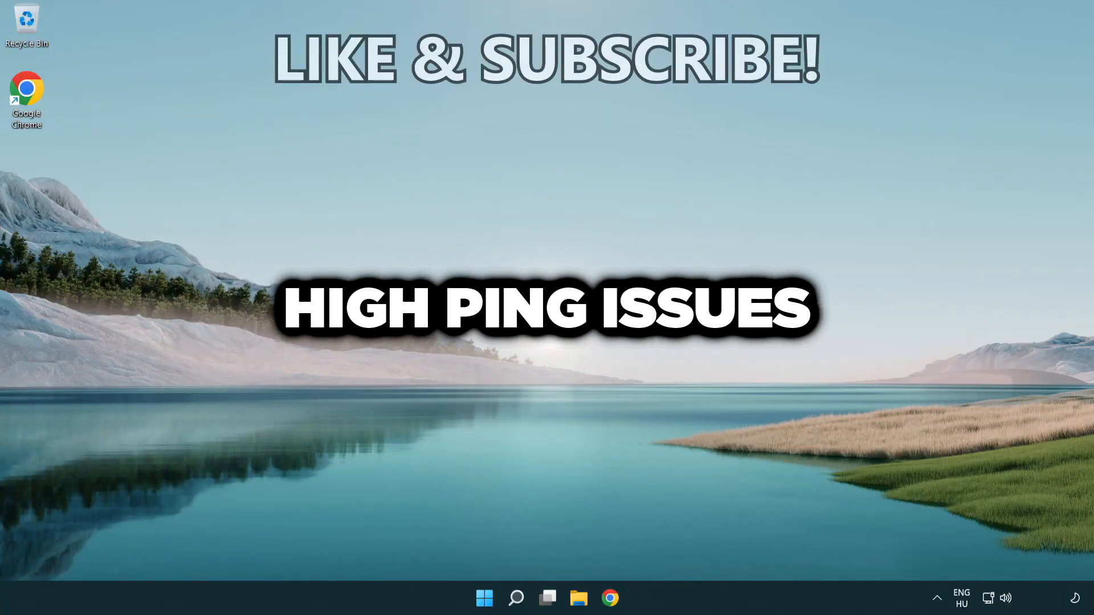
- Search for 'cmd' and launch Command Prompt as administrator
left_click(515, 598)
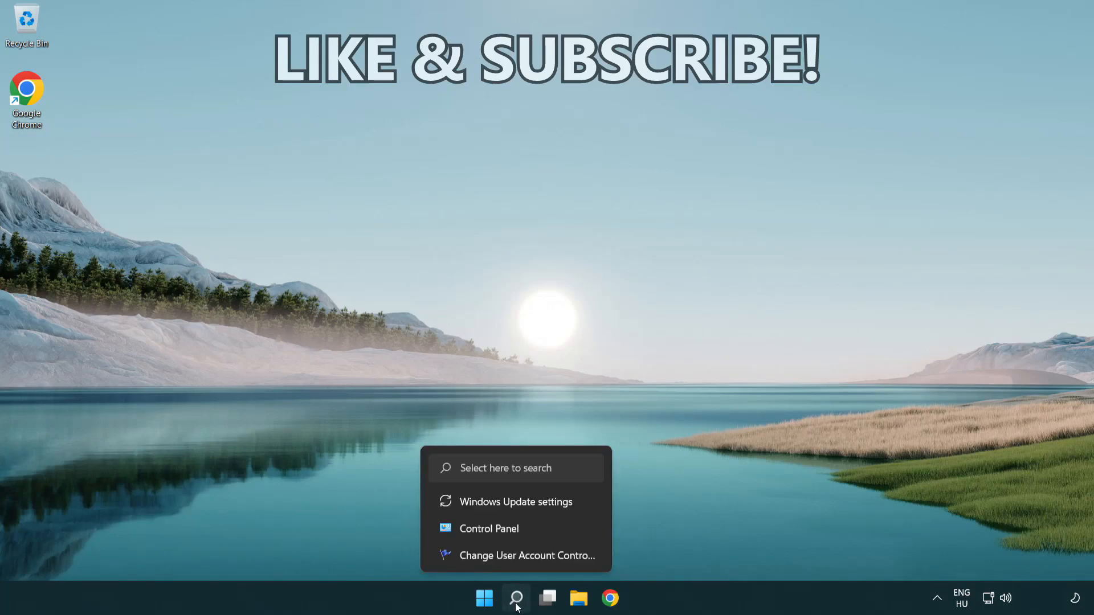
left_click(515, 599)
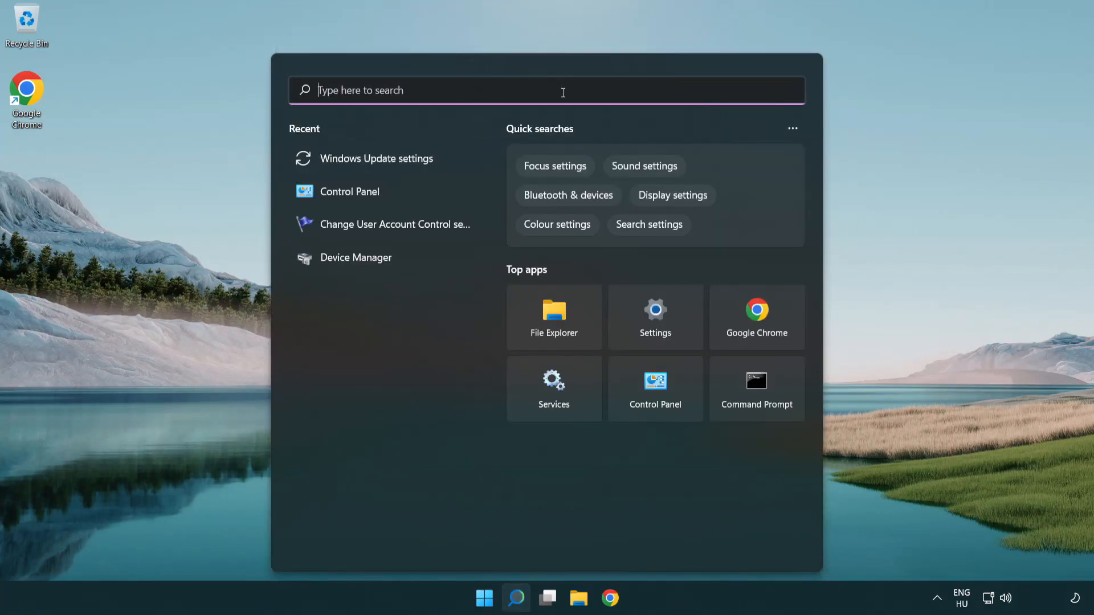
type("cmd")
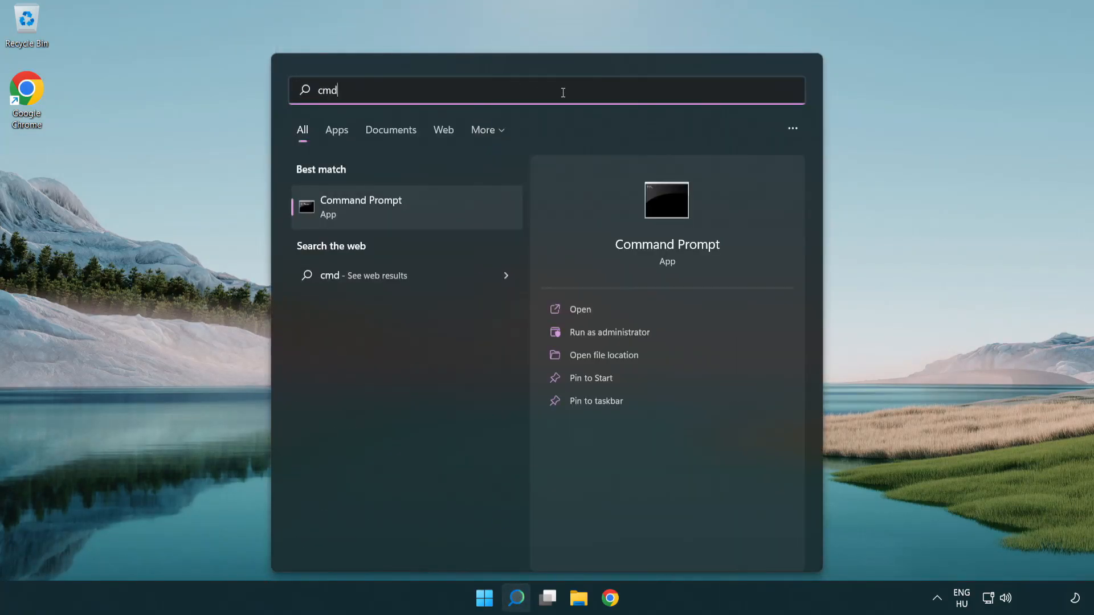
mouse_move(404, 207)
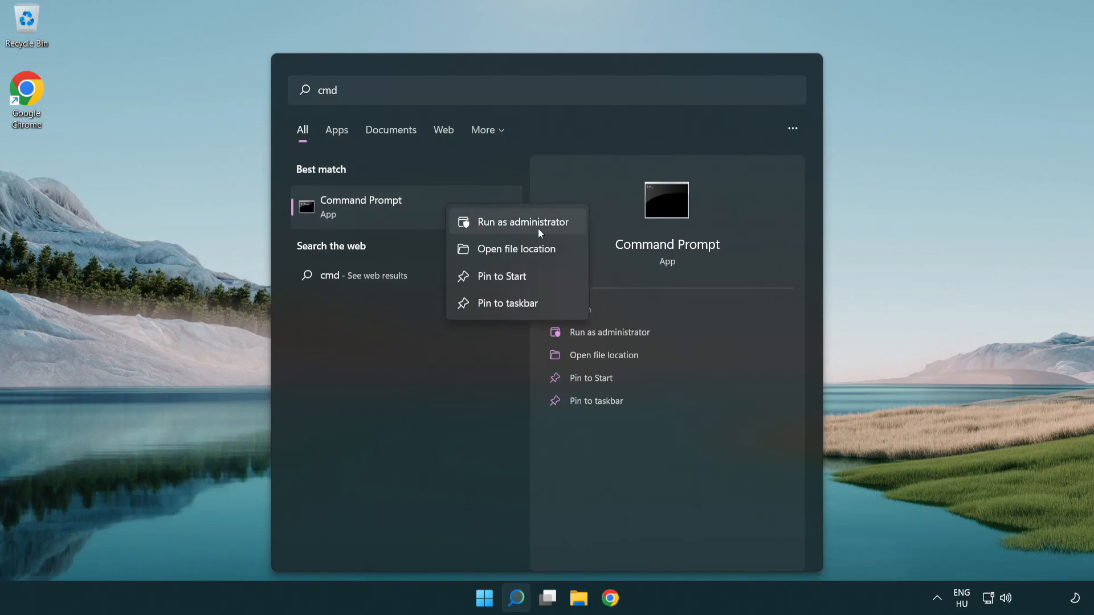
left_click(530, 230)
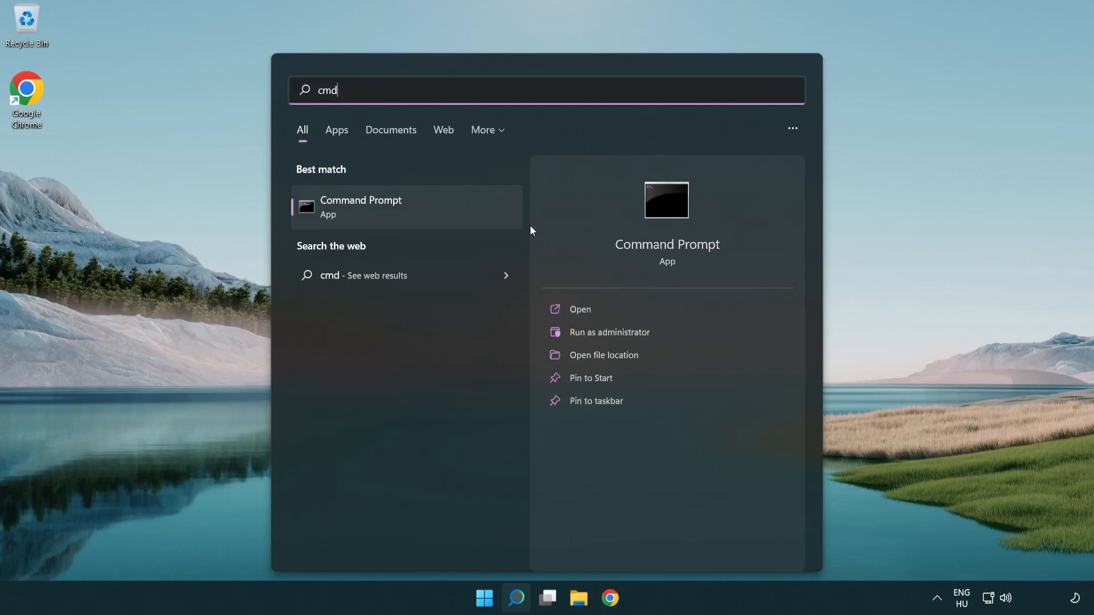
- Approve the UAC prompt and run ipconfig /flushdns to flush the DNS resolver cache
left_click(609, 332)
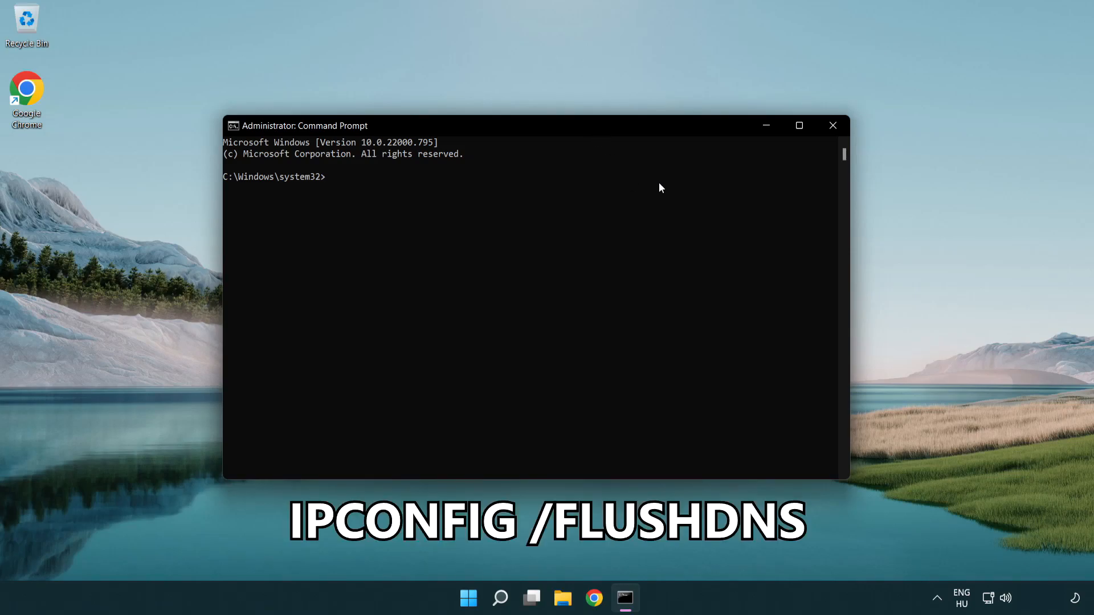
type("ipcon")
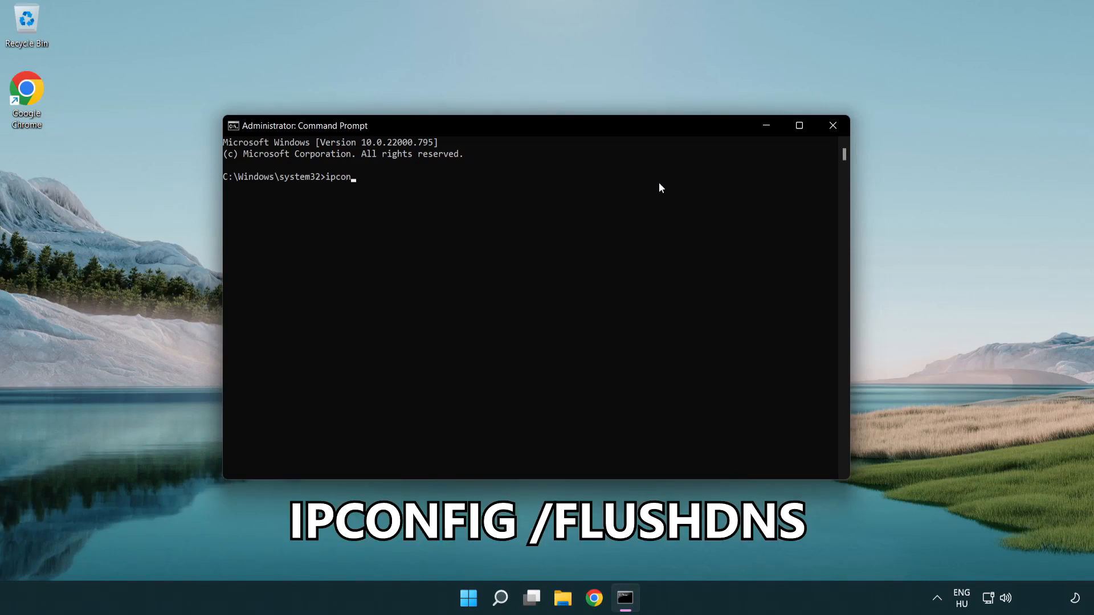
type("fig")
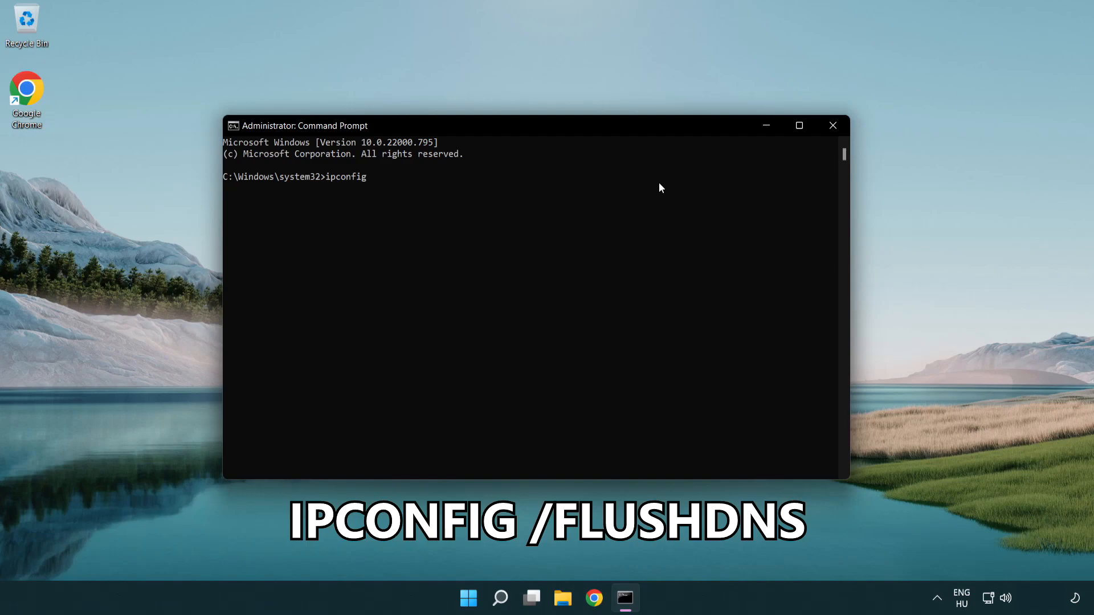
type("/")
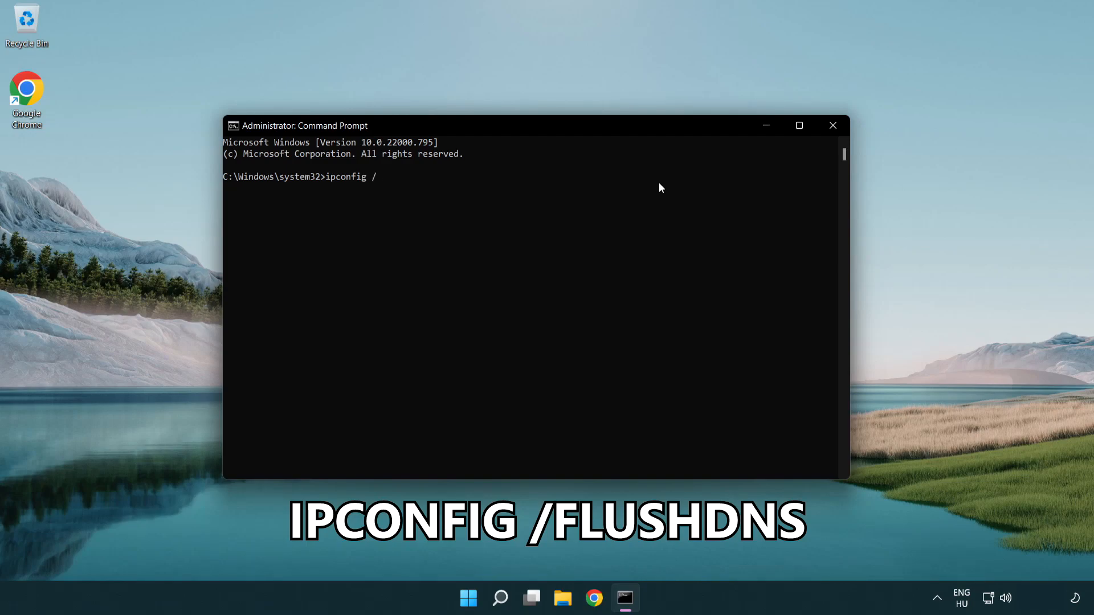
type("flushdn")
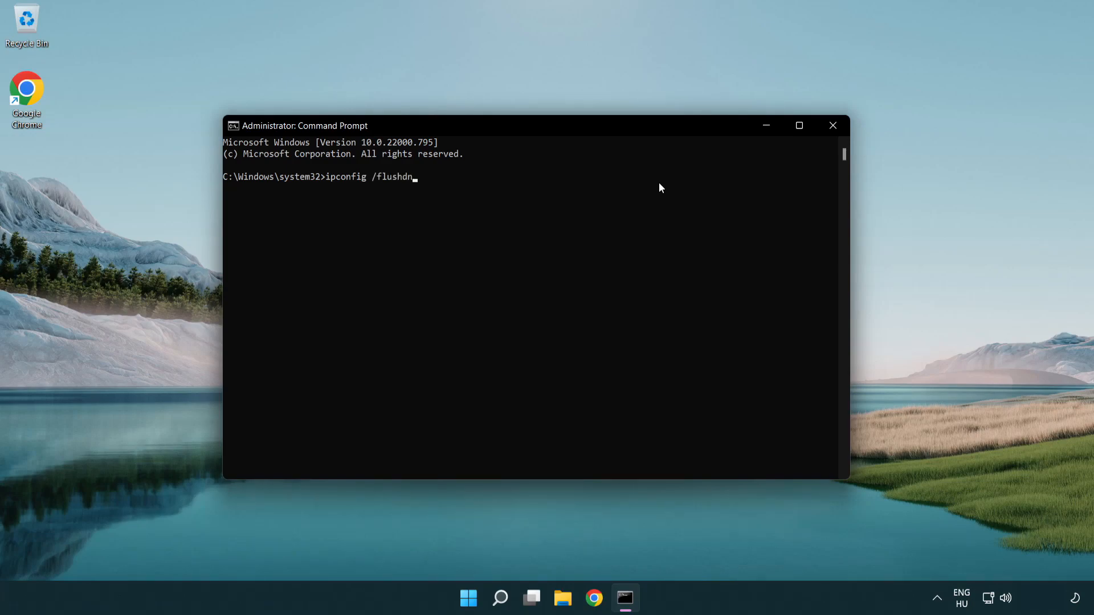
key("Return")
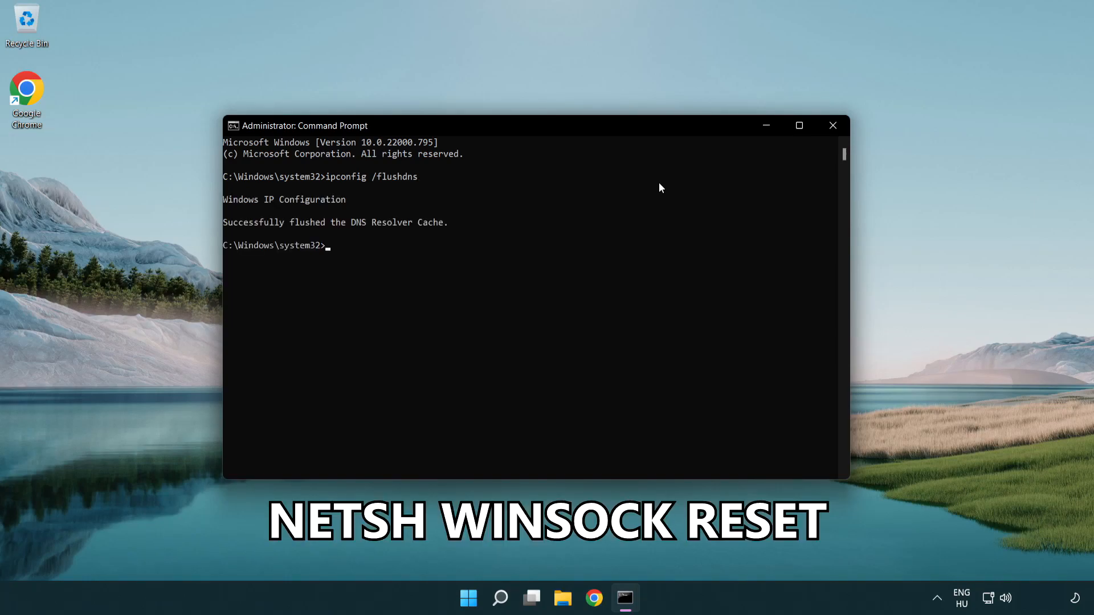
- Run netsh winsock reset, then exit to close the Command Prompt
type("netsh winsock rese")
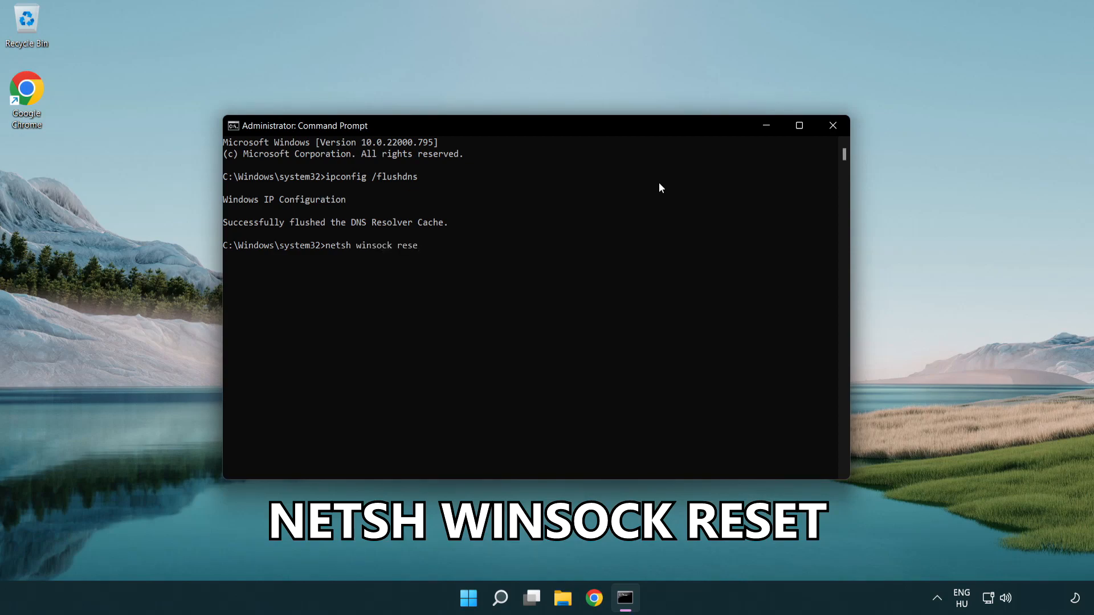
type("t")
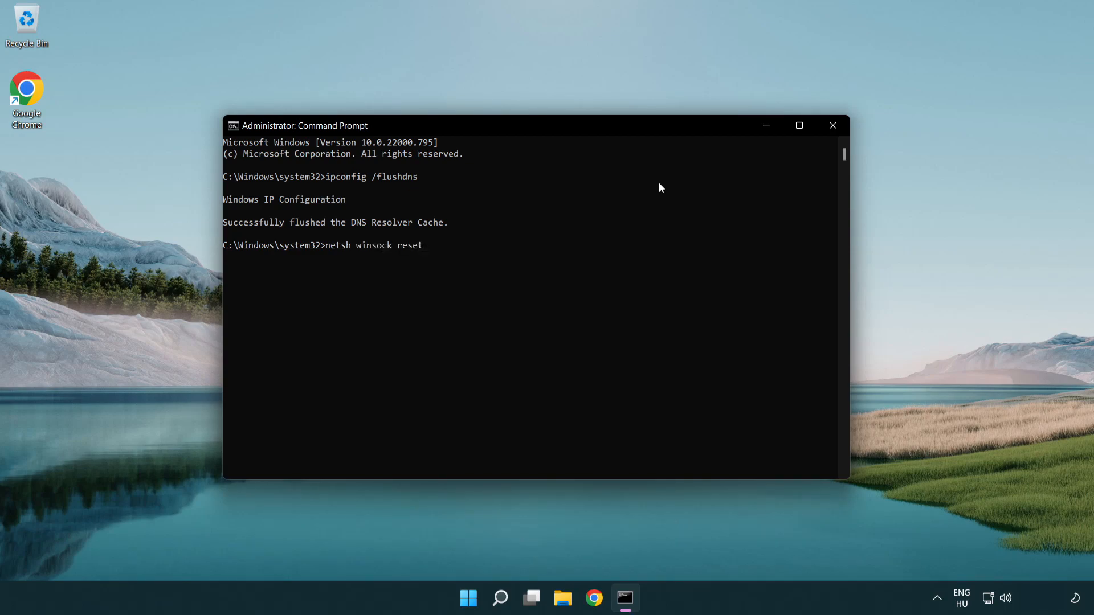
key("Return")
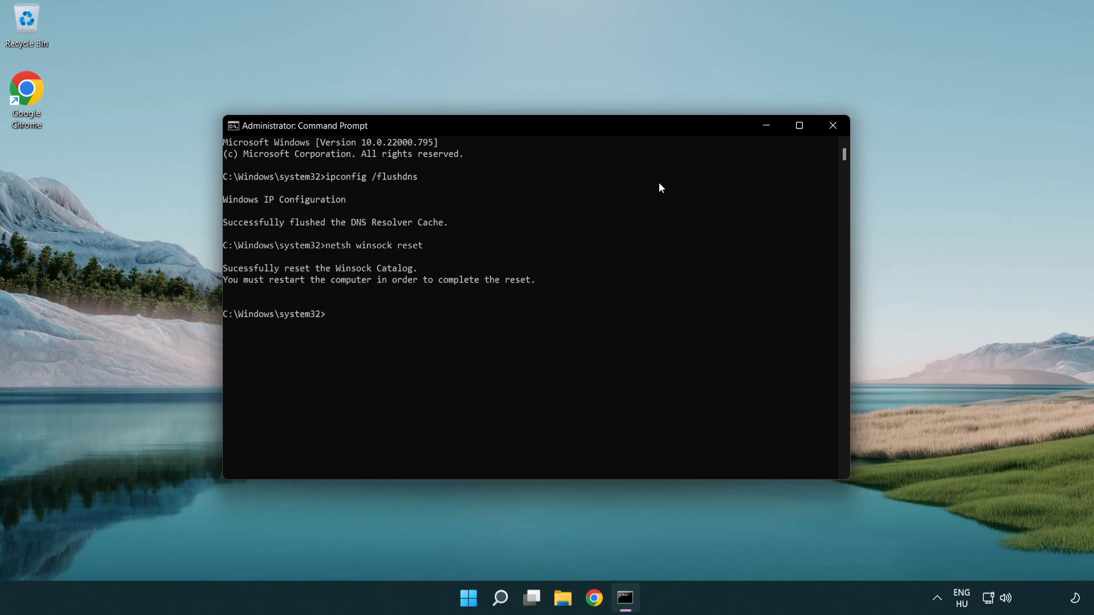
type("ex")
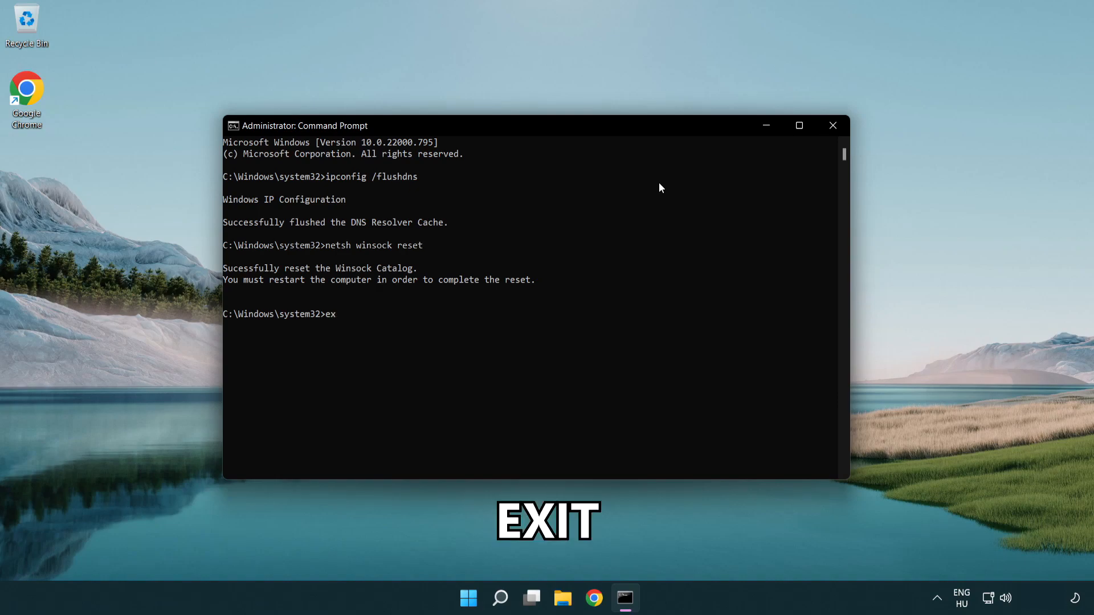
type("it")
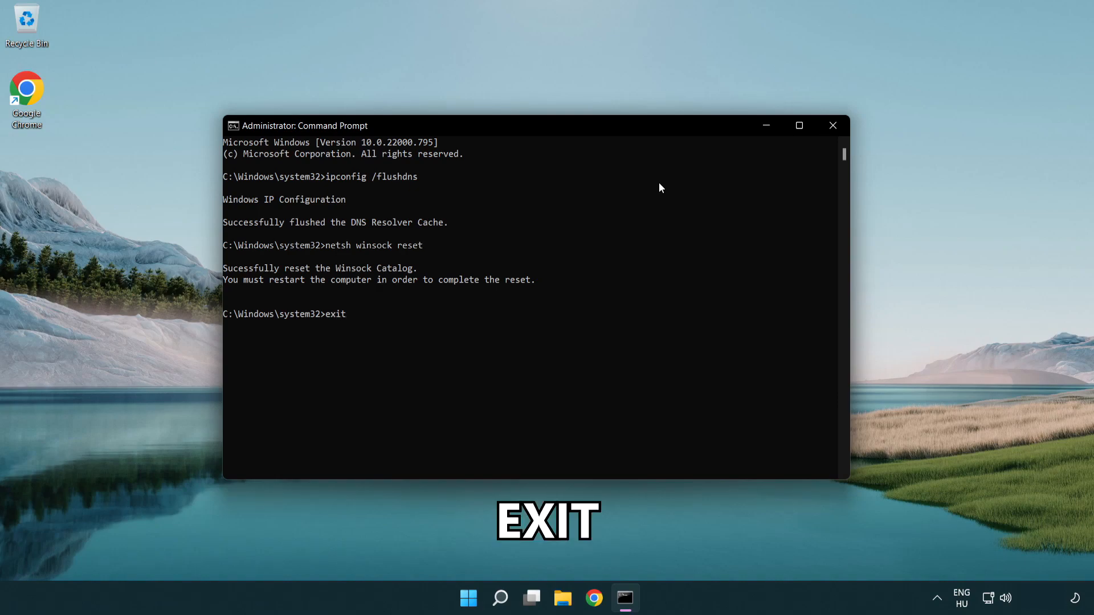
key("Return")
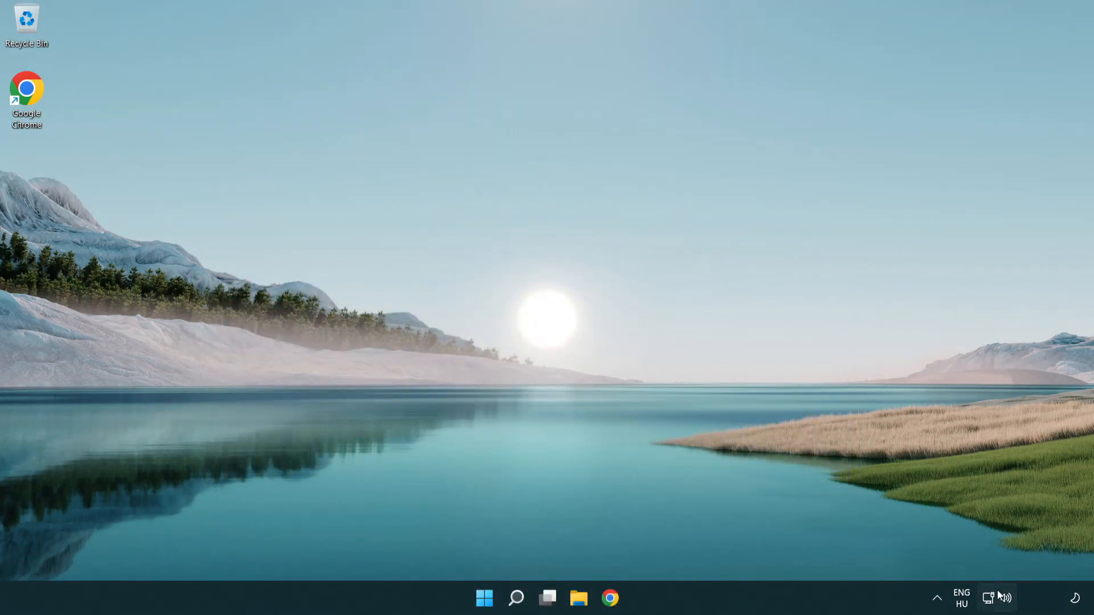
mouse_move(988, 599)
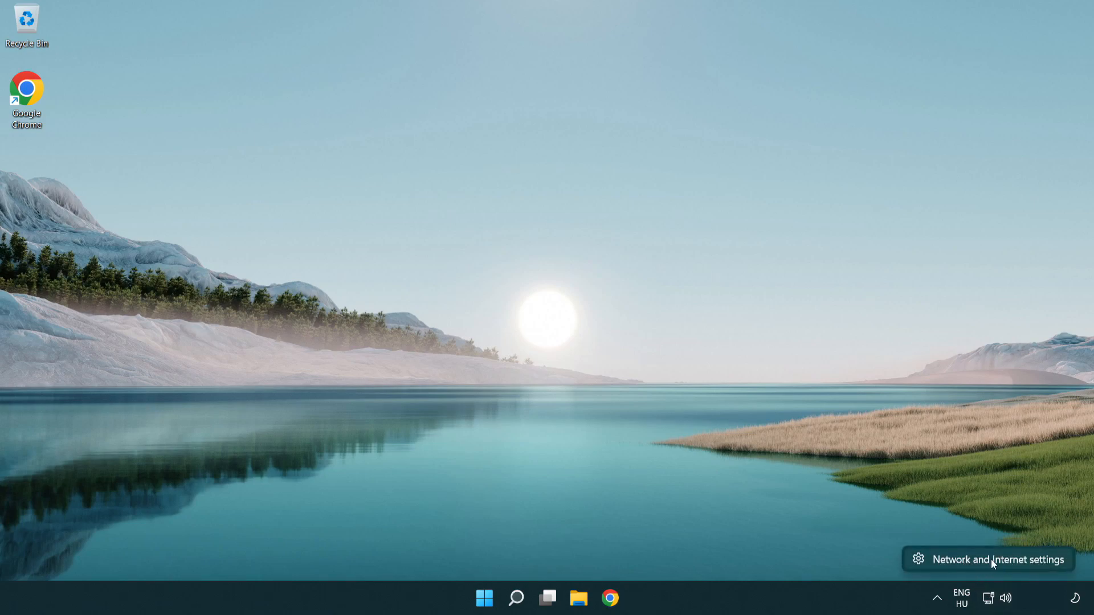
- Reach Network & internet settings and open More network adapter options to list Ethernet0
left_click(997, 558)
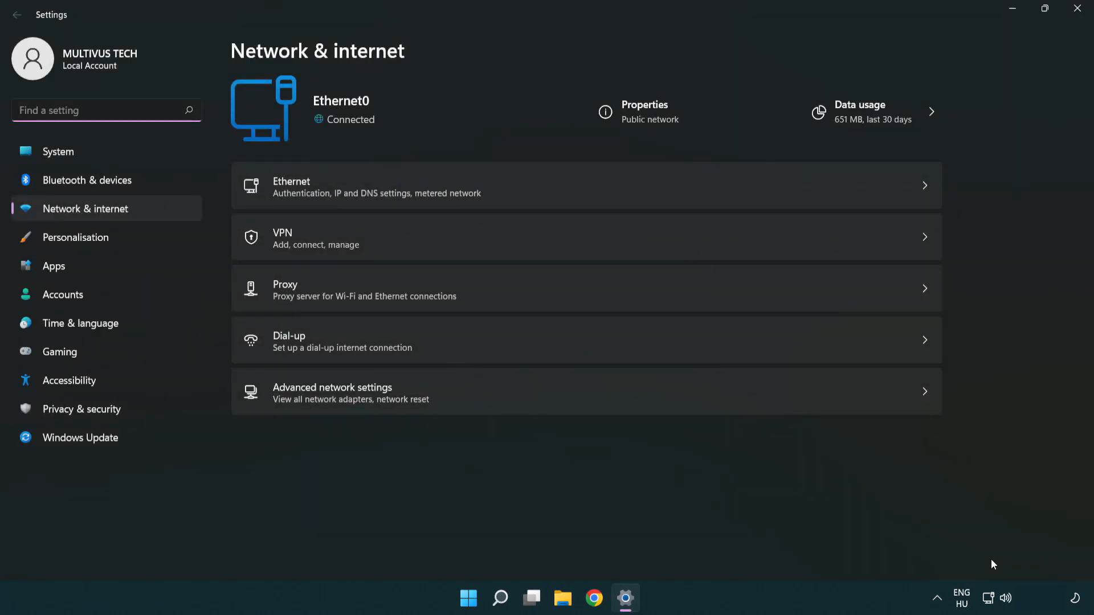
mouse_move(366, 400)
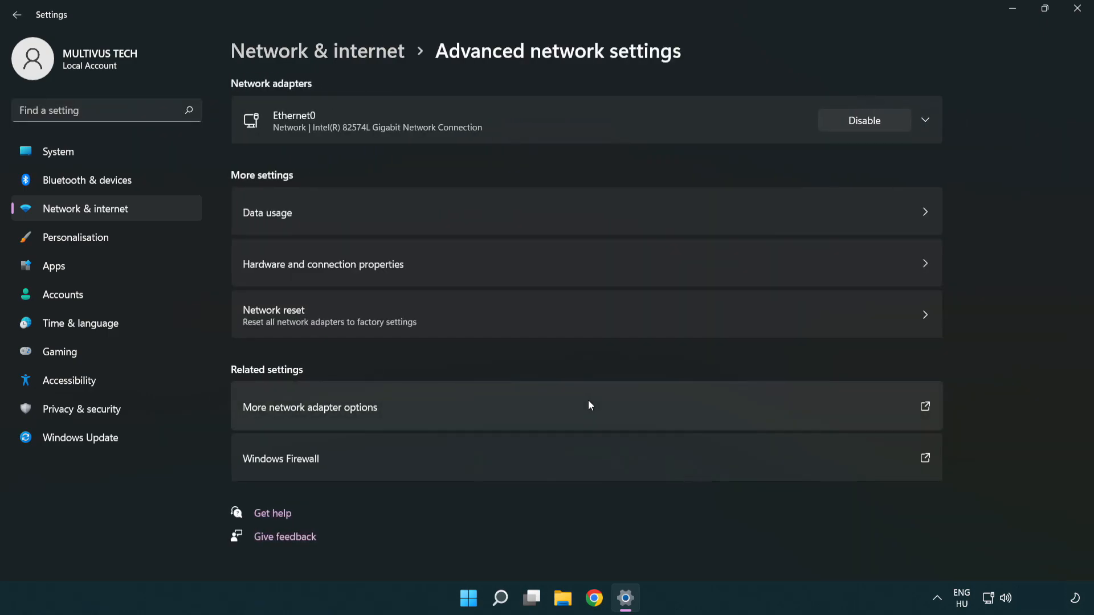
mouse_move(360, 412)
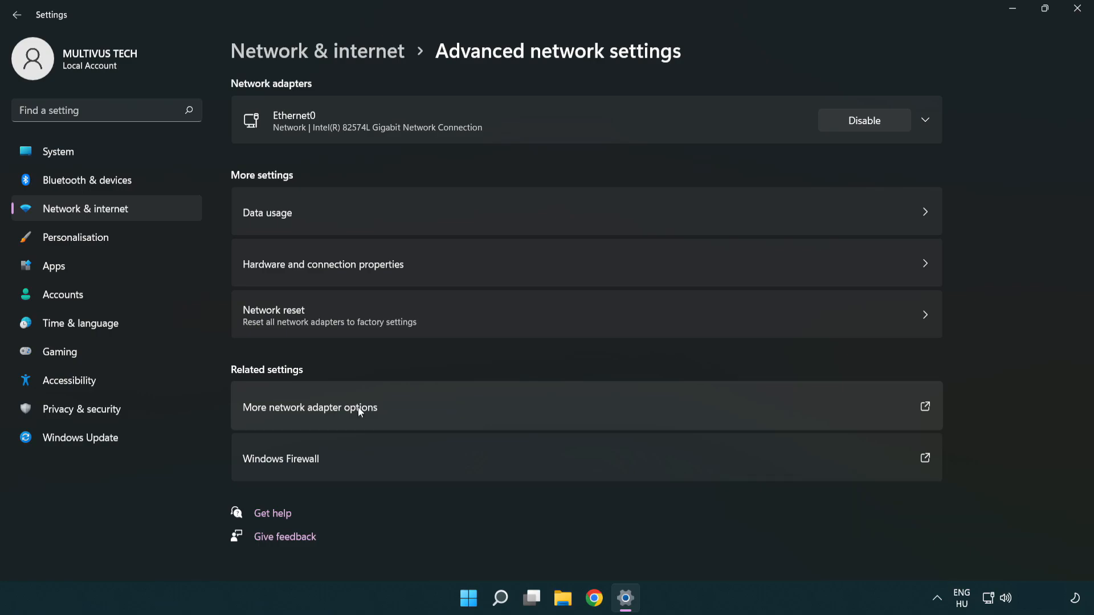
mouse_move(337, 416)
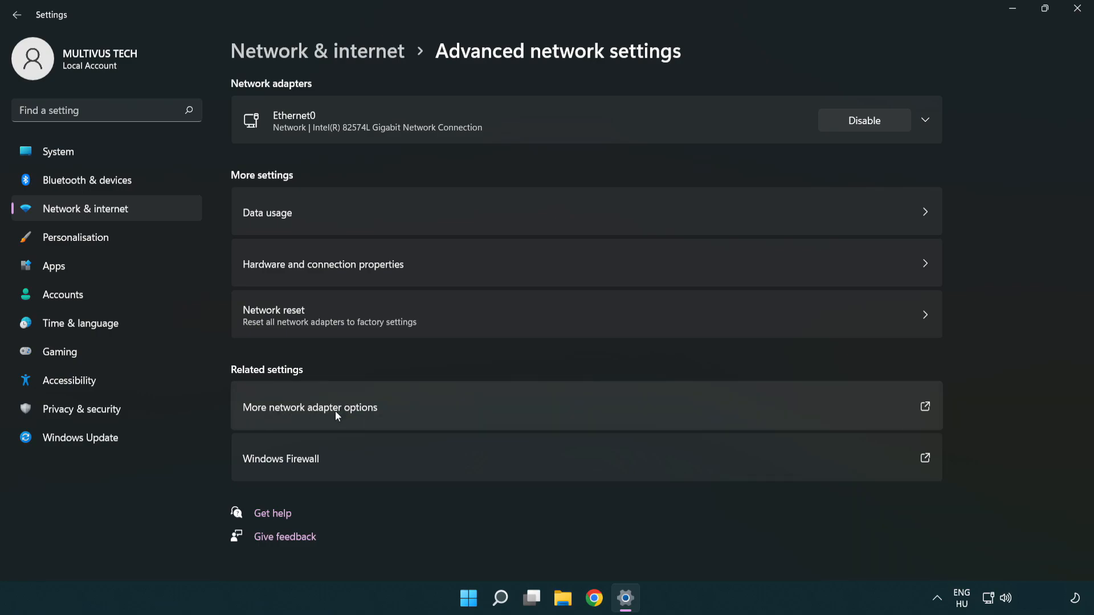
left_click(309, 408)
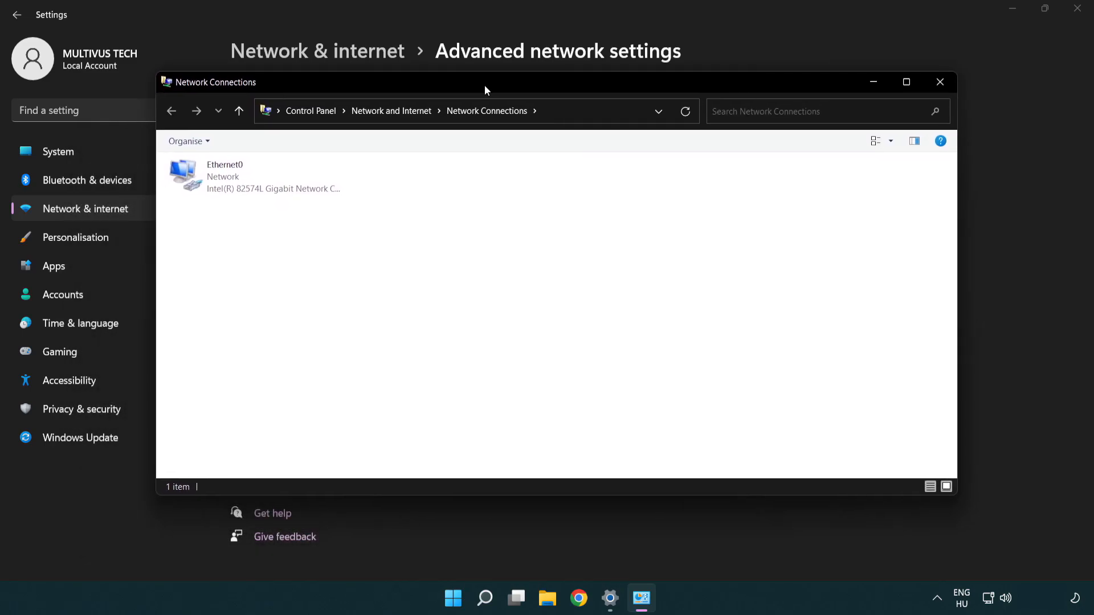
- Open Ethernet0 Properties and bring up the Internet Protocol Version 4 (TCP/IPv4) settings
left_click(247, 178)
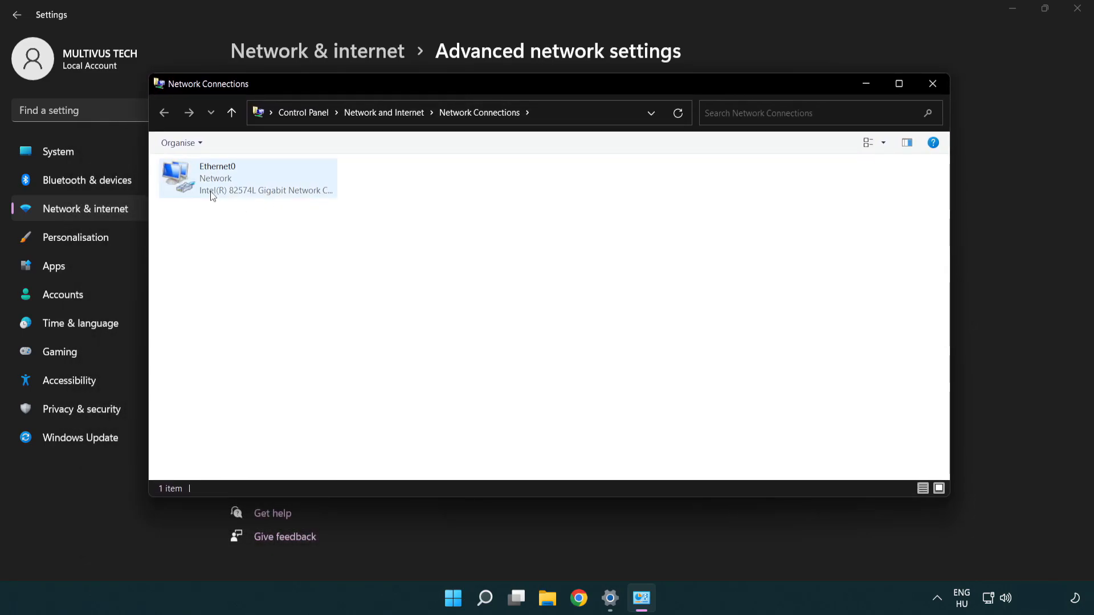
left_click(244, 178)
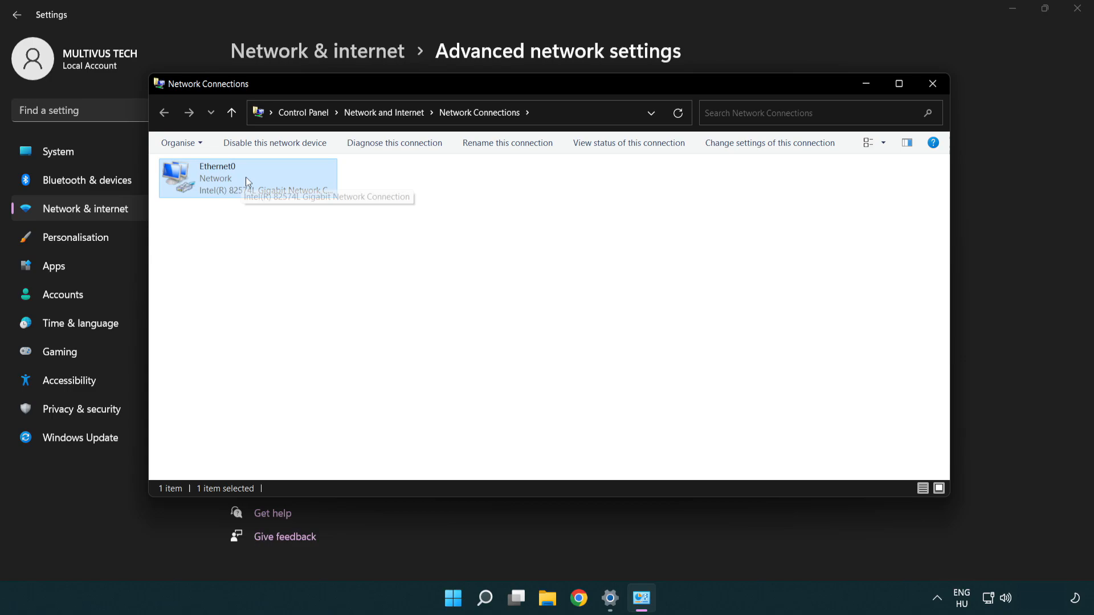
right_click(244, 177)
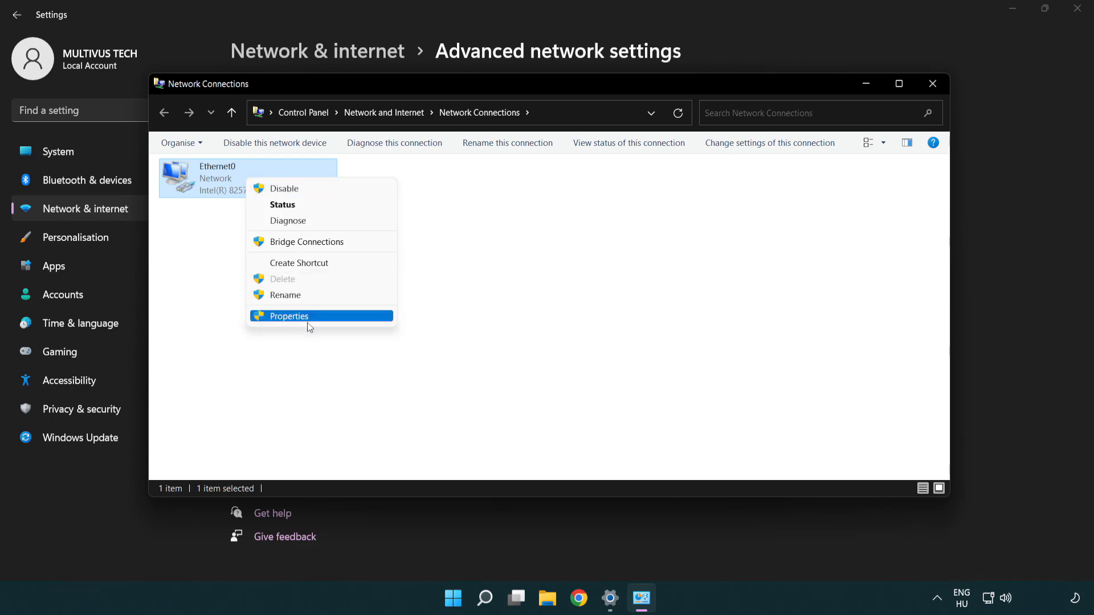
mouse_move(331, 320)
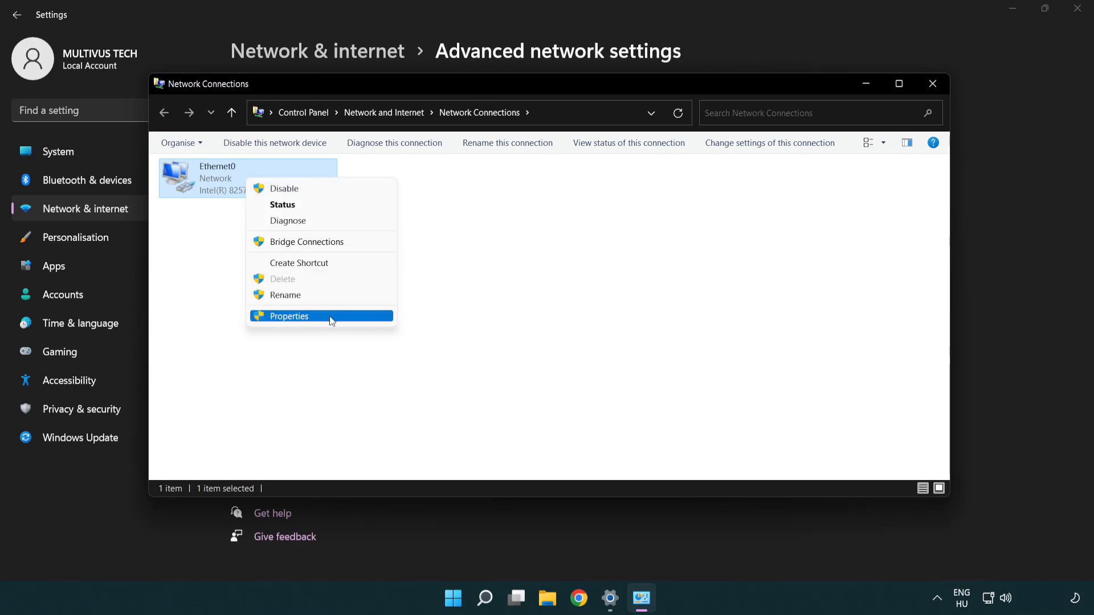
left_click(286, 316)
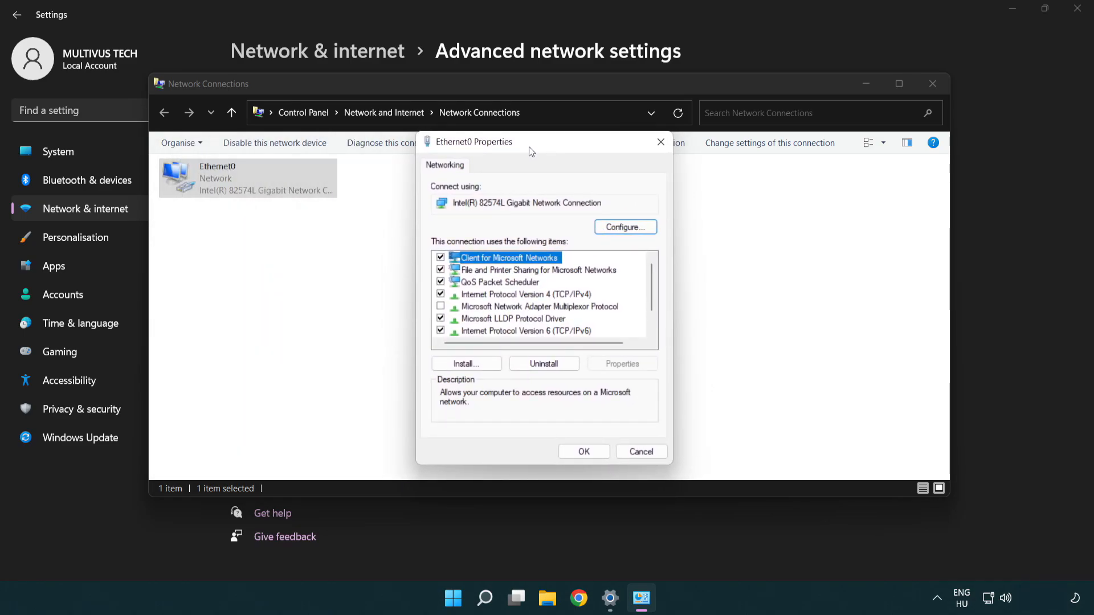
left_click(524, 294)
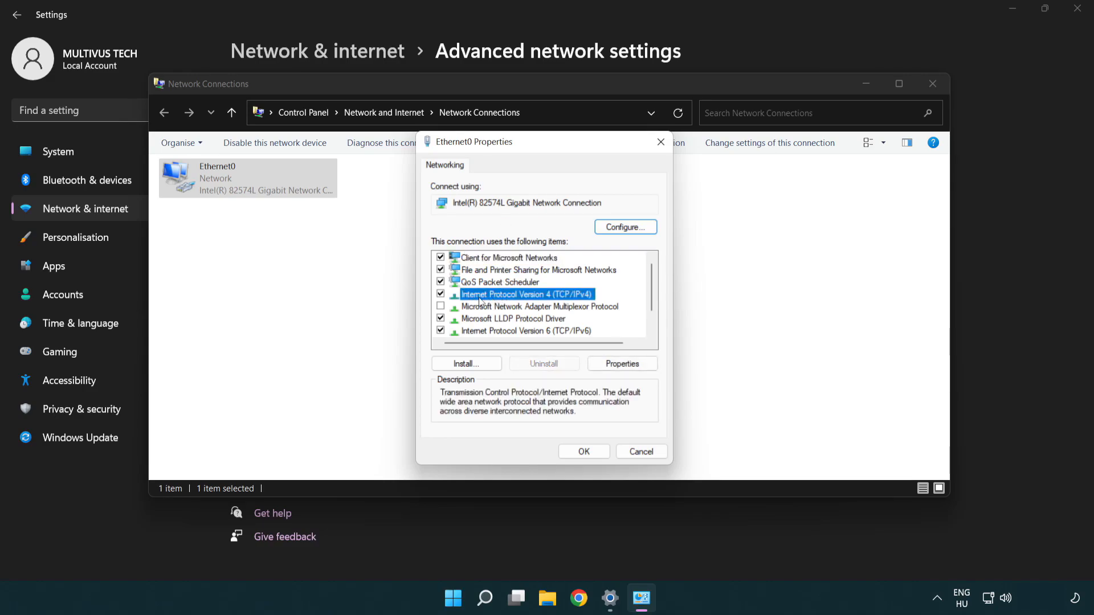
mouse_move(546, 309)
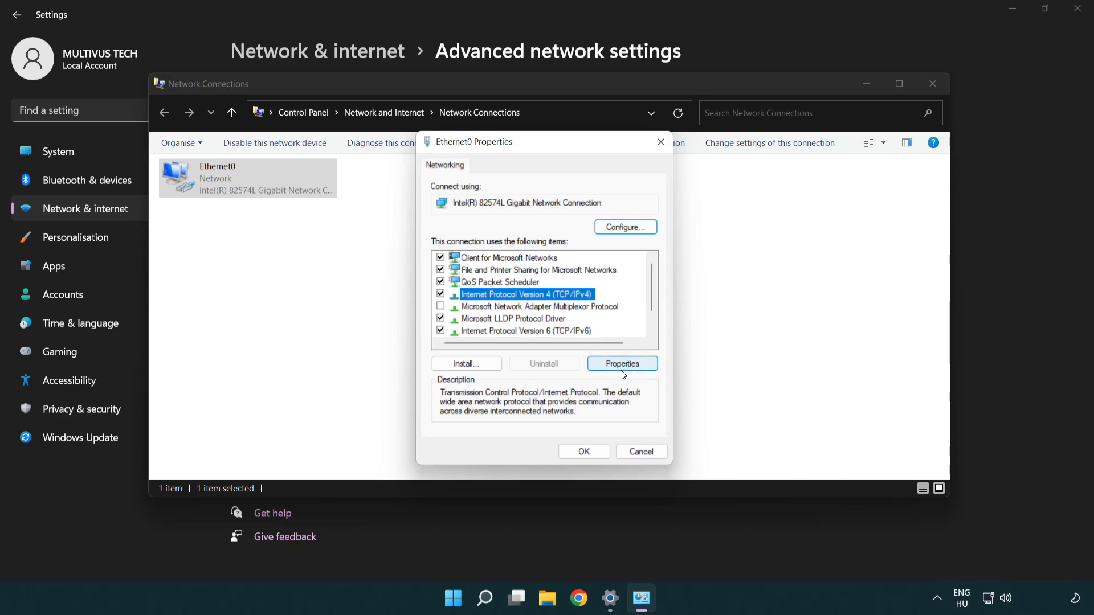
left_click(621, 364)
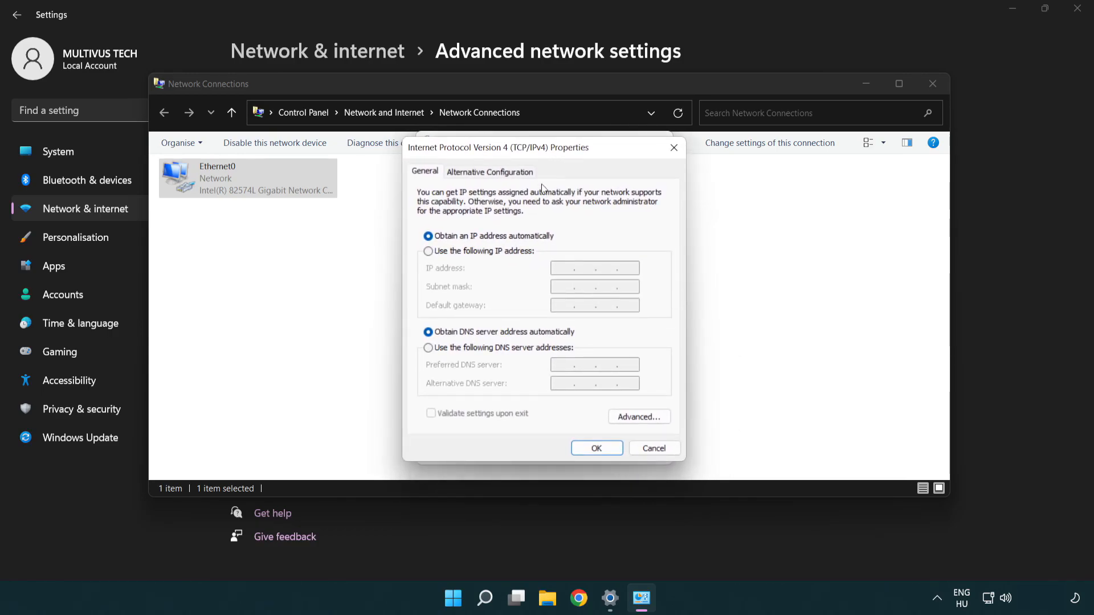
mouse_move(447, 355)
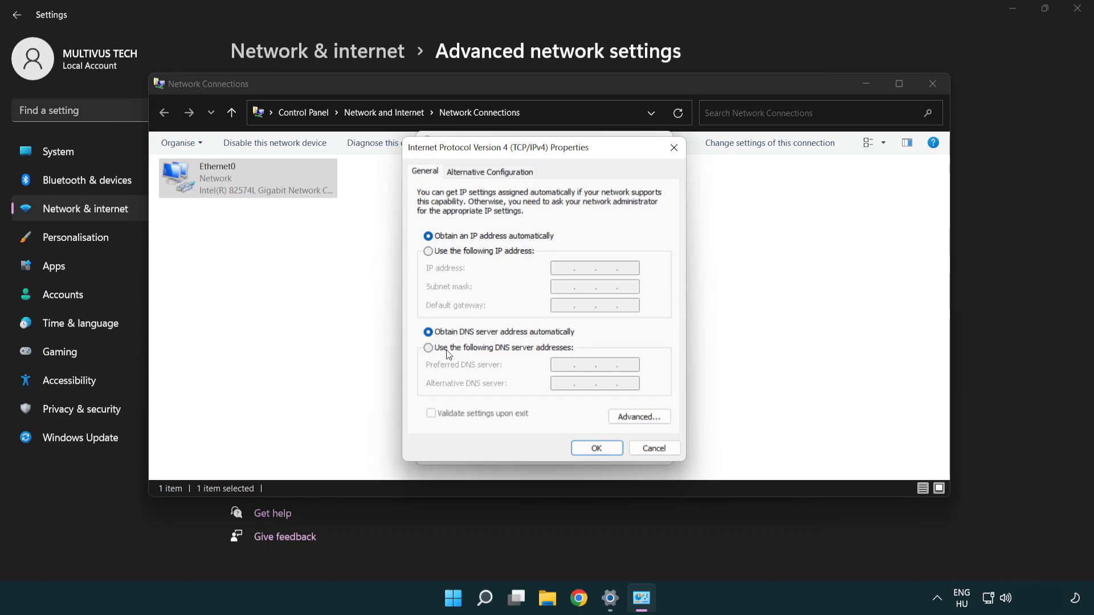
- Switch to manual DNS, enter 8.8.8.8 and 8.8.4.4, and confirm with OK
left_click(429, 347)
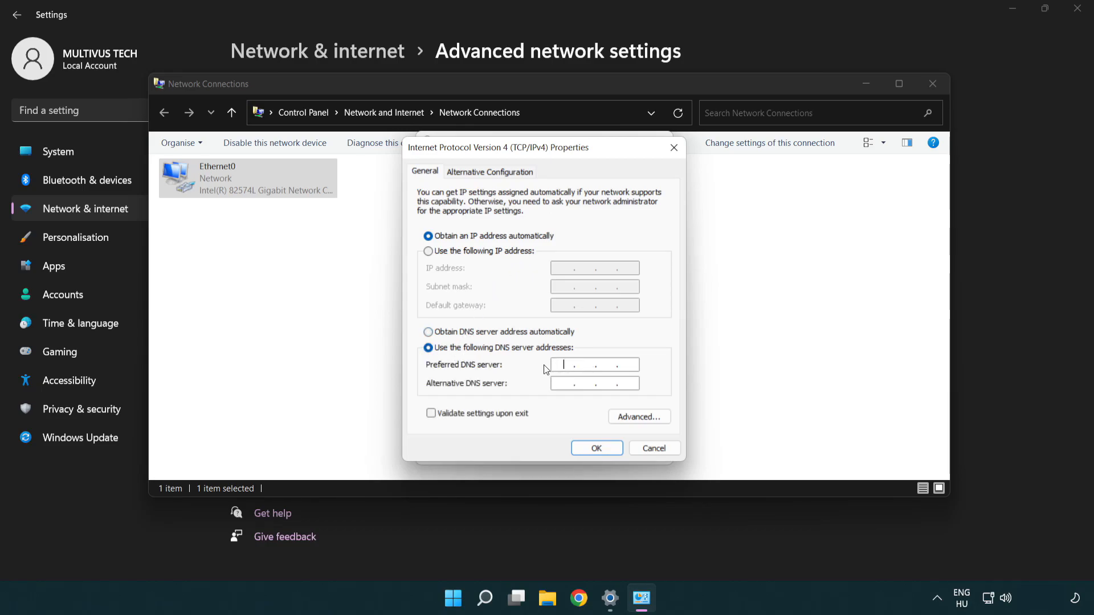
type("8.8.8.")
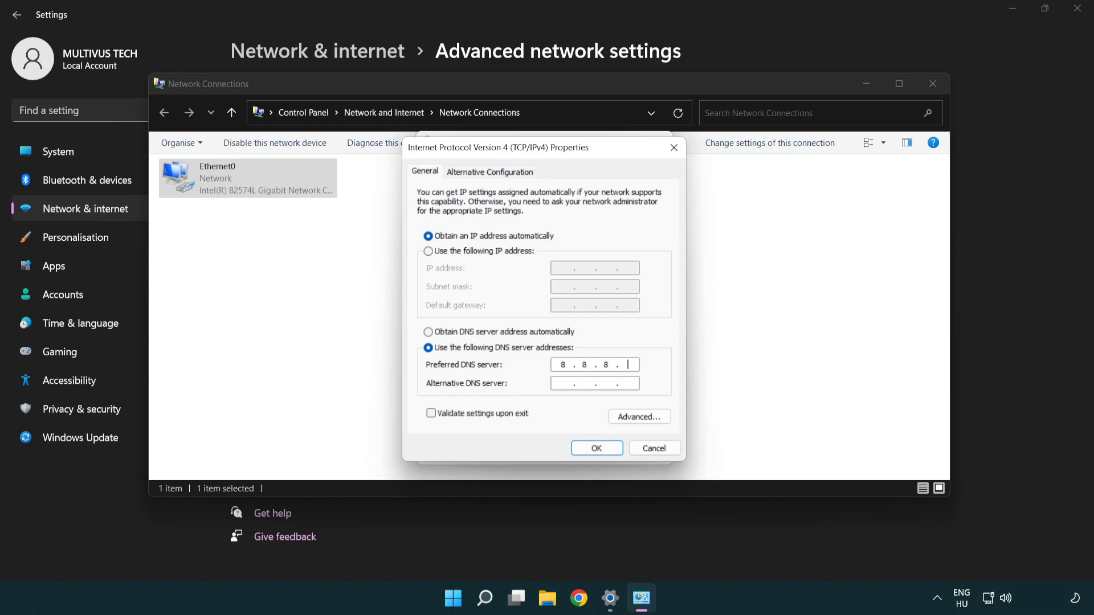
type("8")
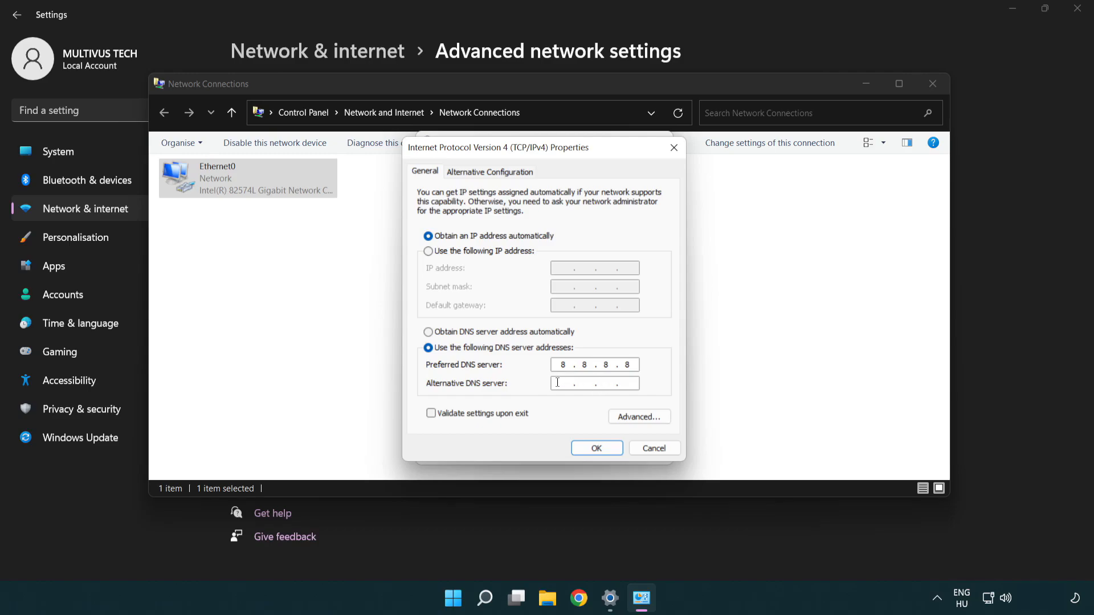
mouse_move(531, 388)
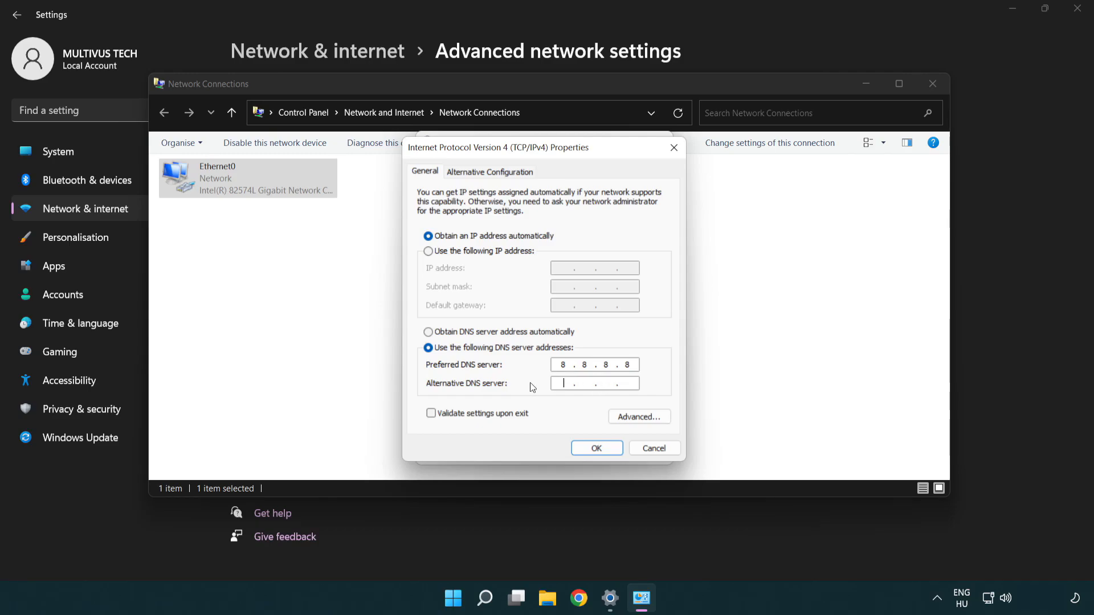
type("8.8..")
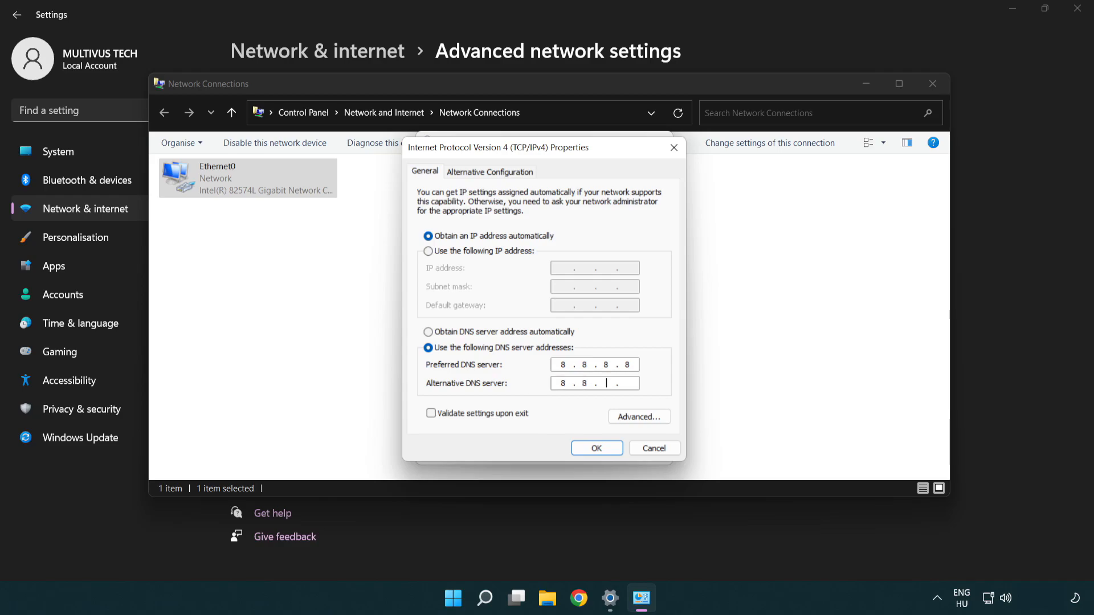
type("4.4")
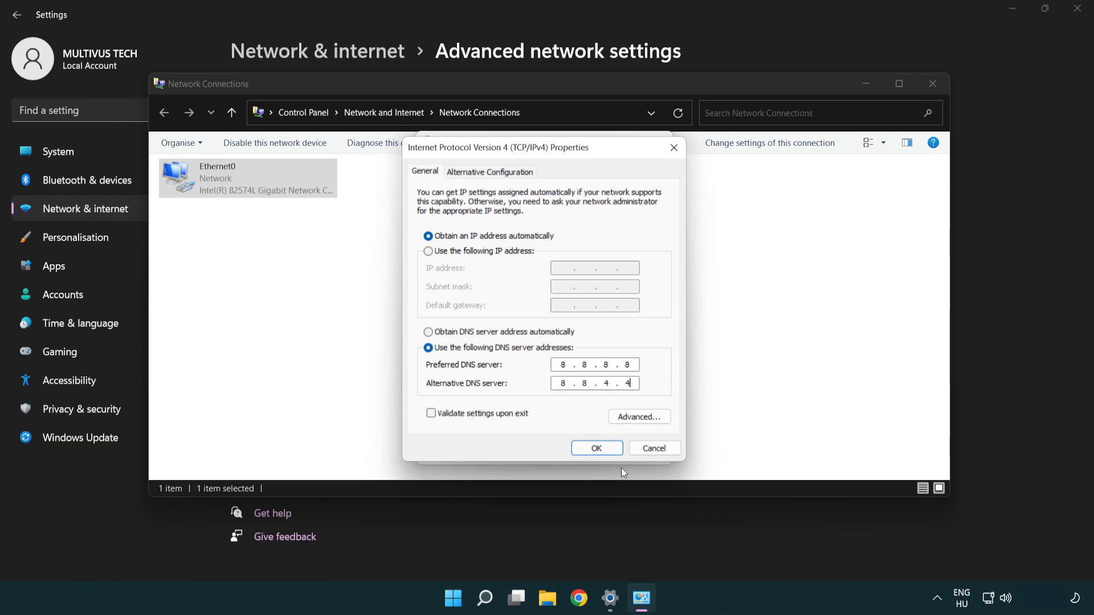
left_click(596, 448)
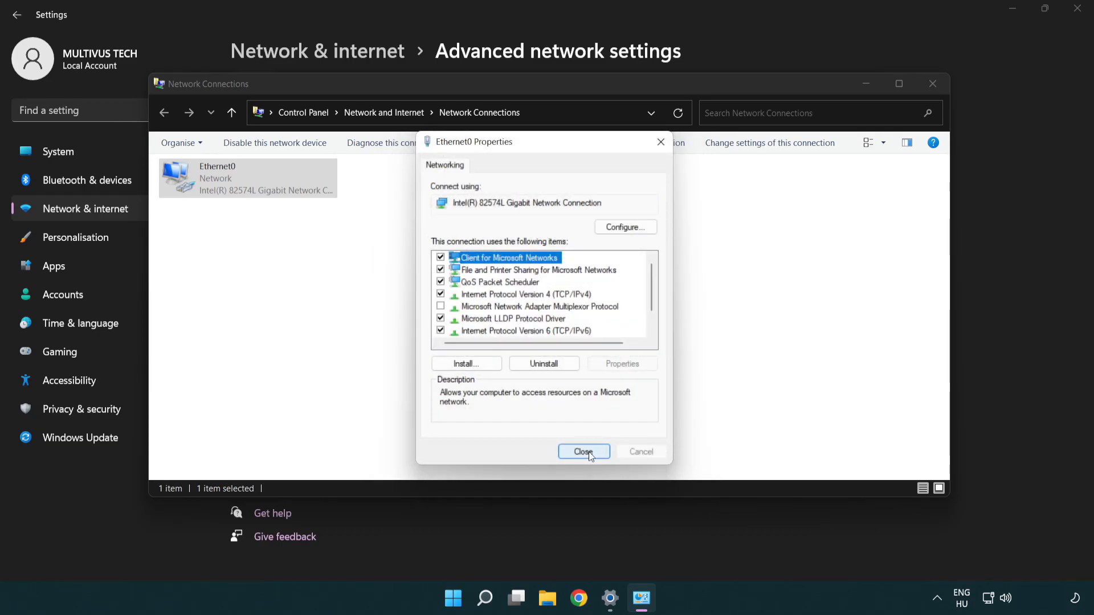
- Close Ethernet0 Properties and Network Connections, then show the Start menu power options with Restart
left_click(584, 451)
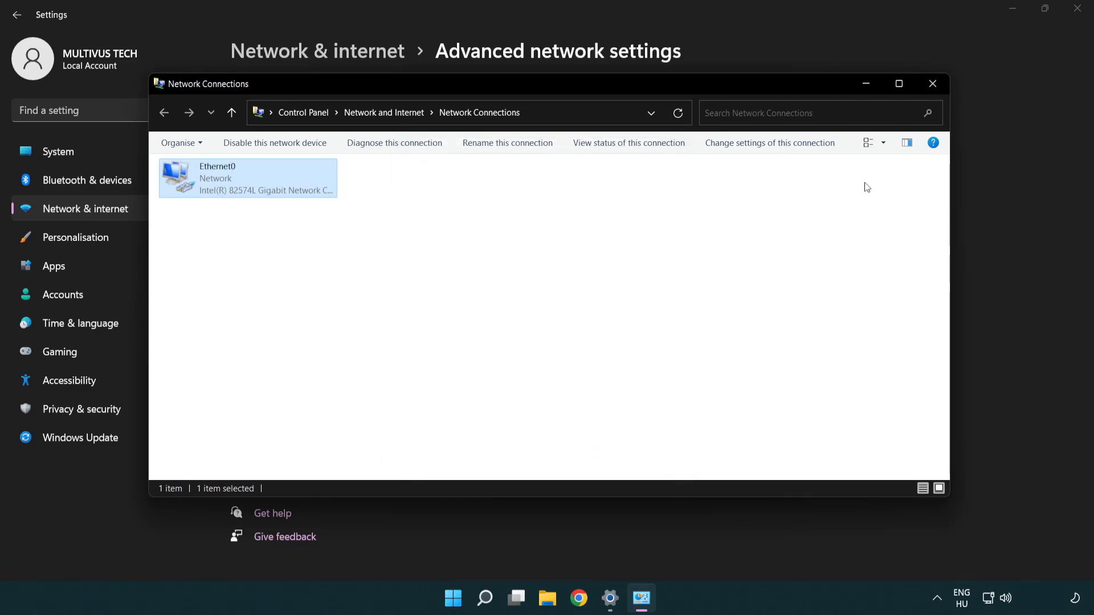
mouse_move(933, 83)
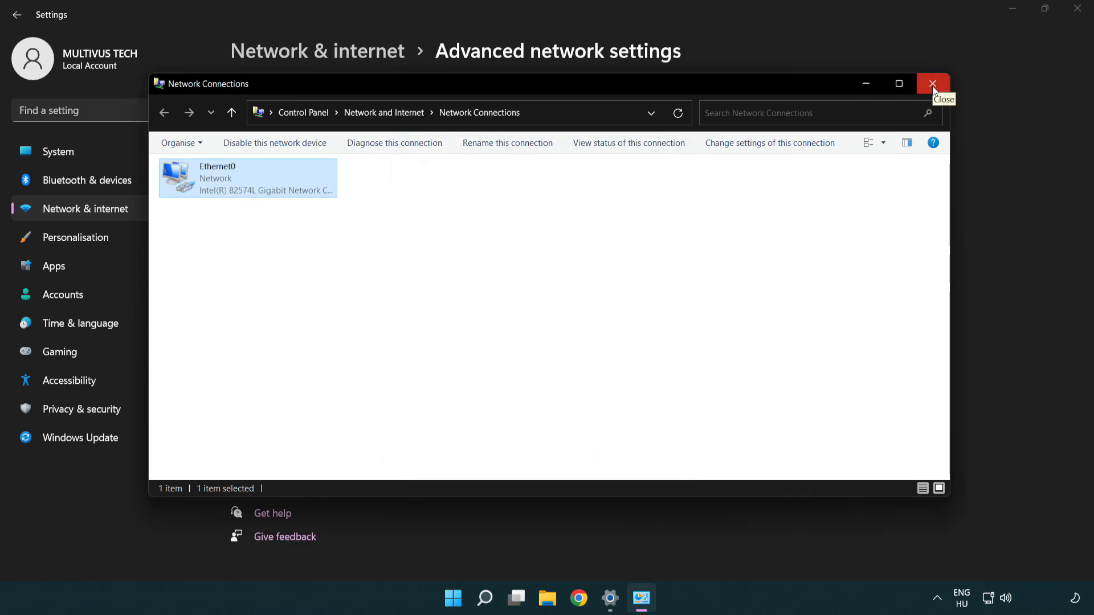
left_click(933, 83)
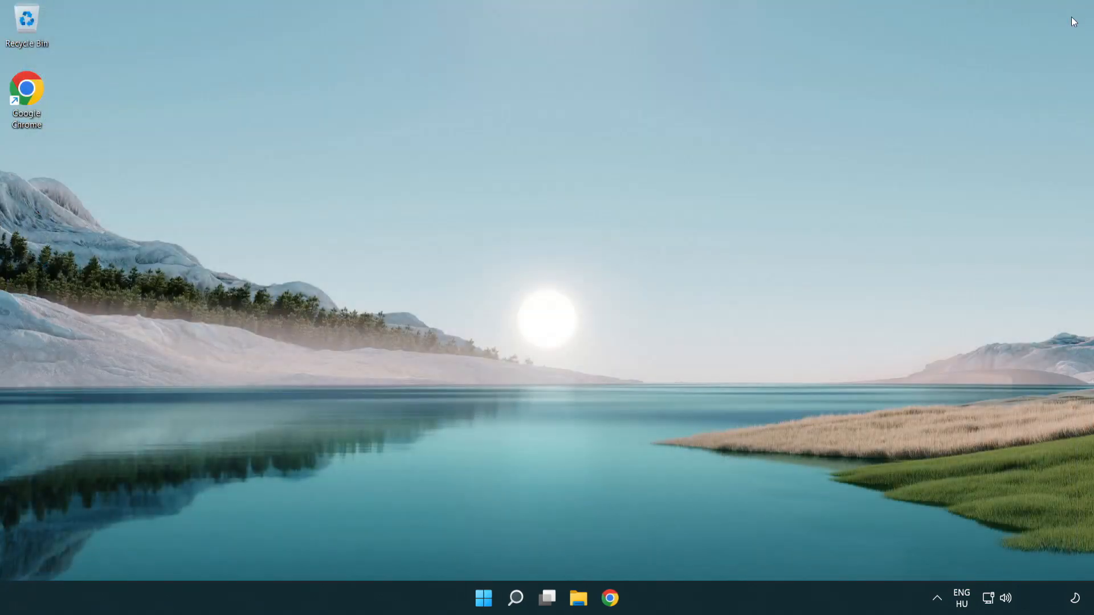
left_click(483, 599)
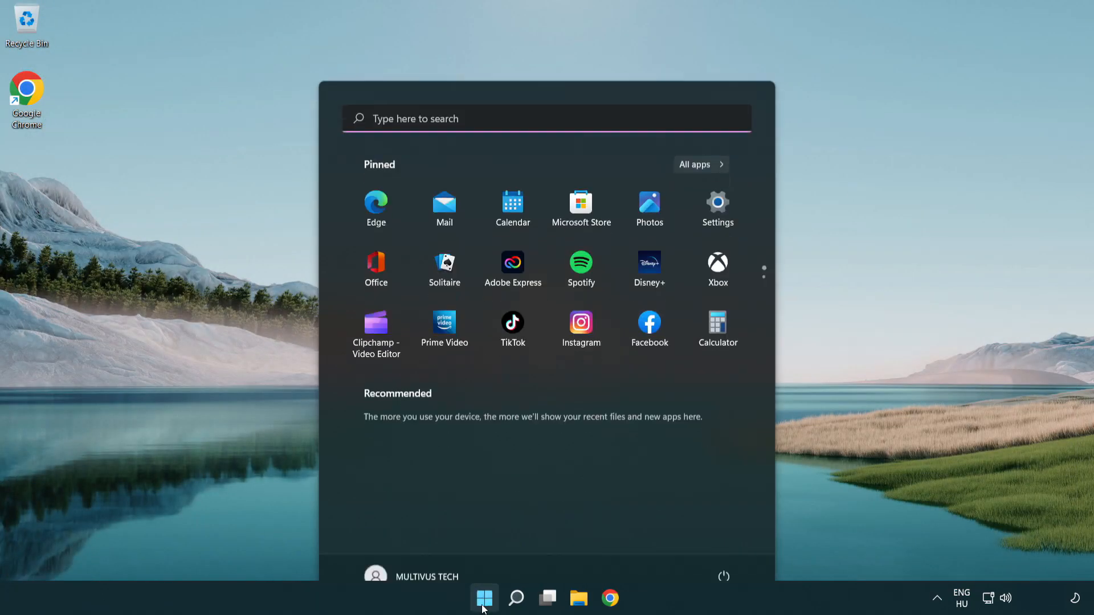
left_click(724, 576)
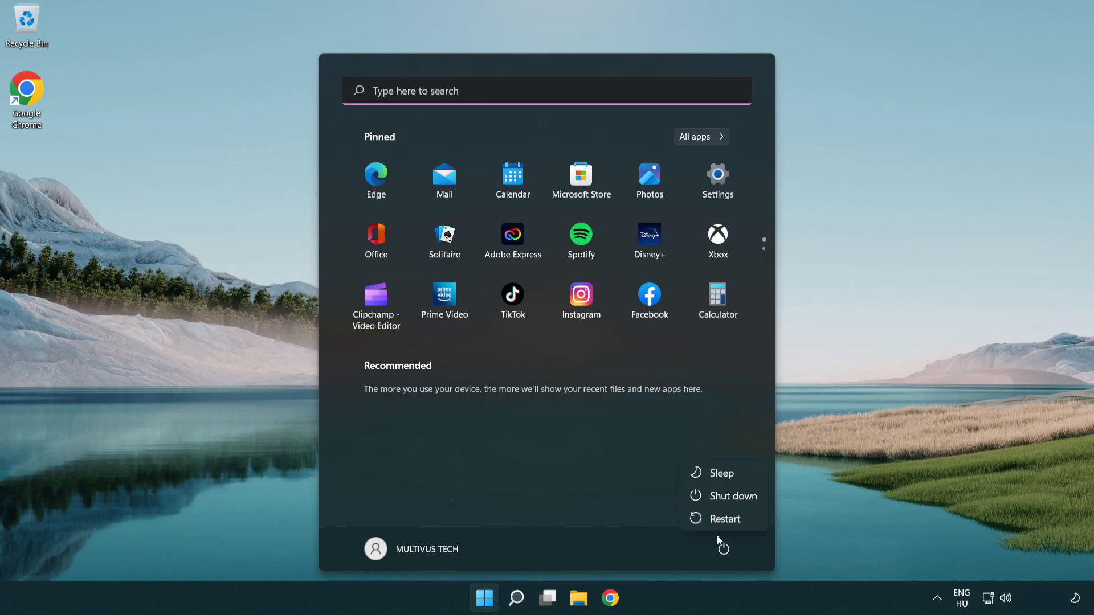